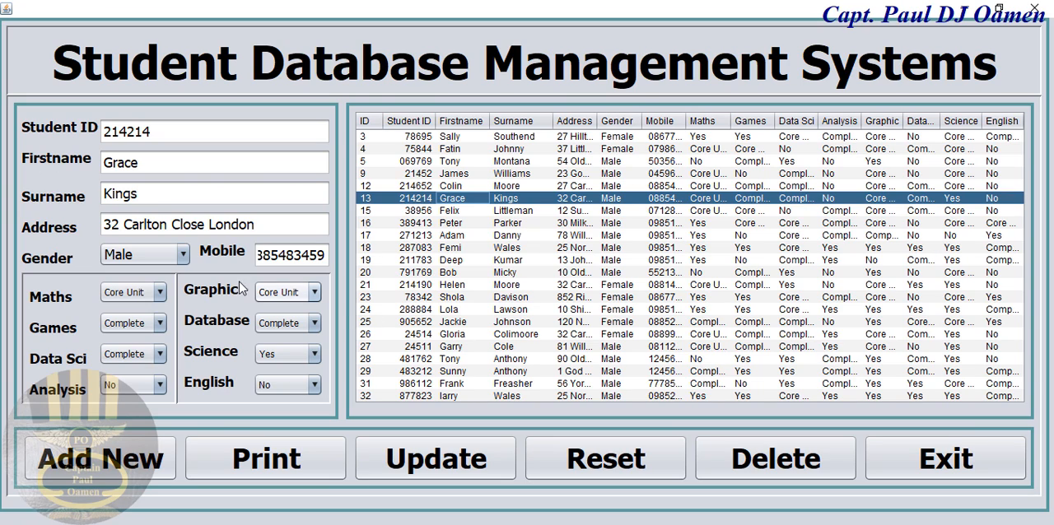
left_click(182, 253)
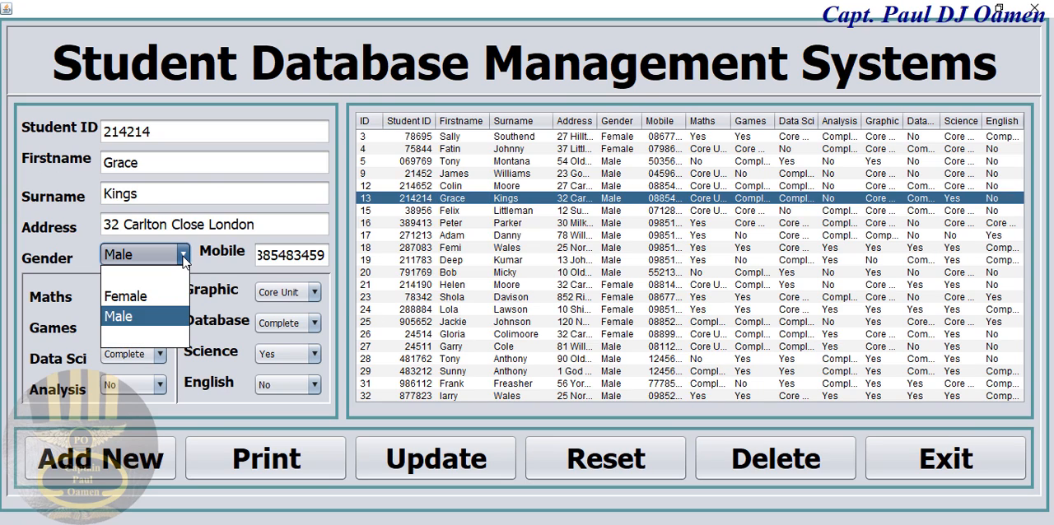
left_click(125, 297)
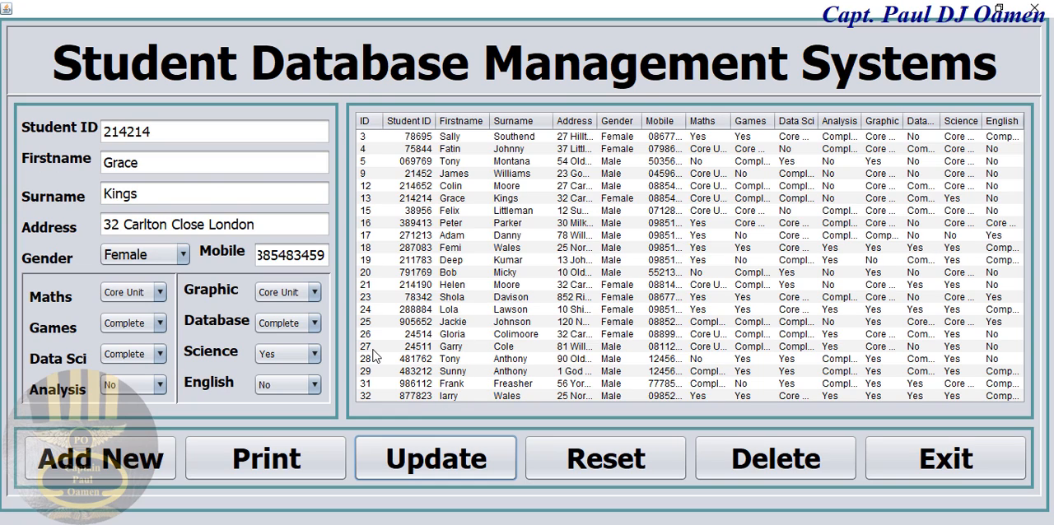
mouse_move(733, 366)
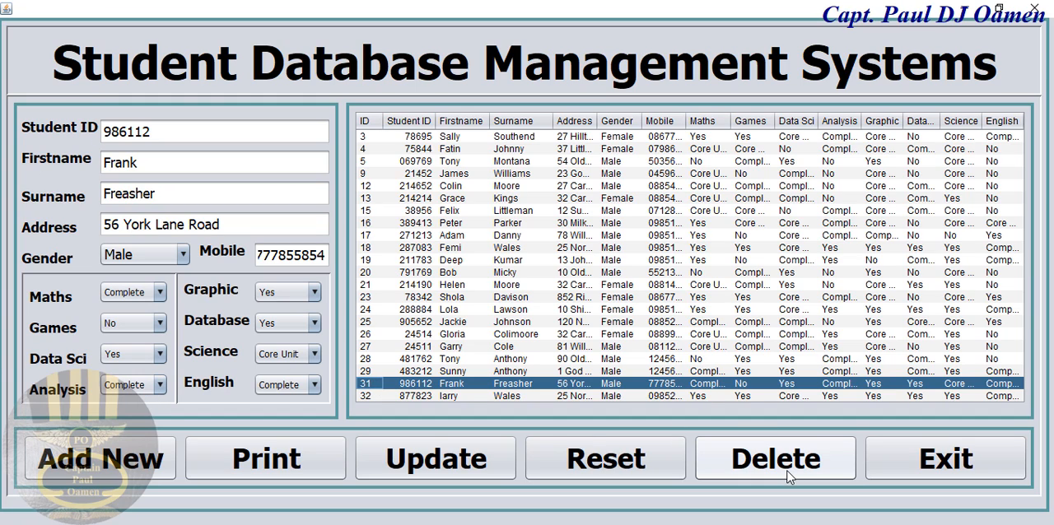
left_click(775, 458)
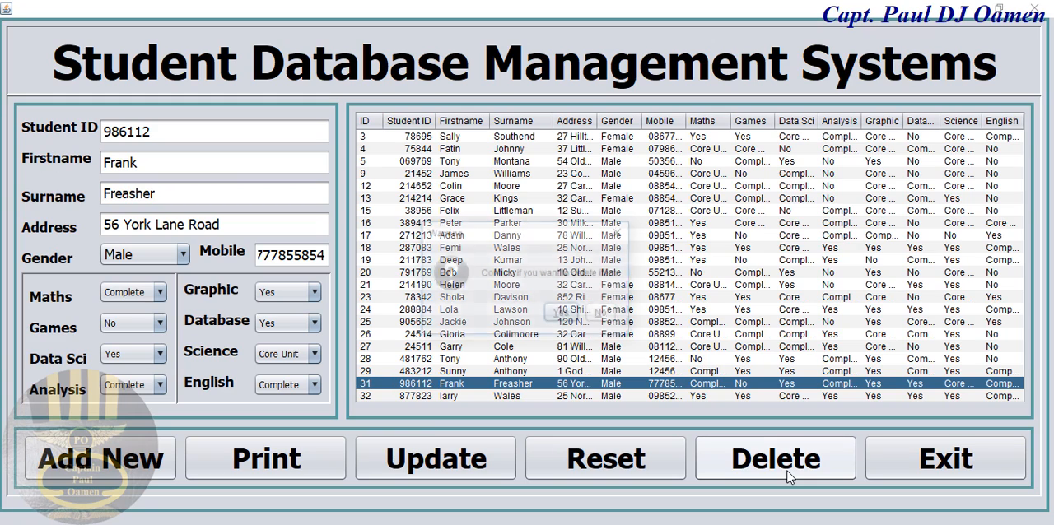
left_click(774, 458)
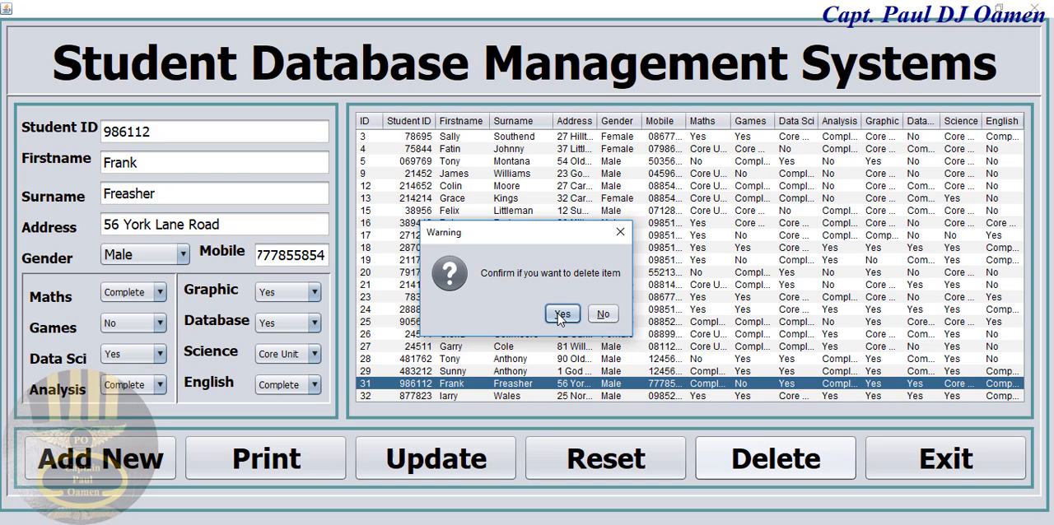
left_click(564, 313)
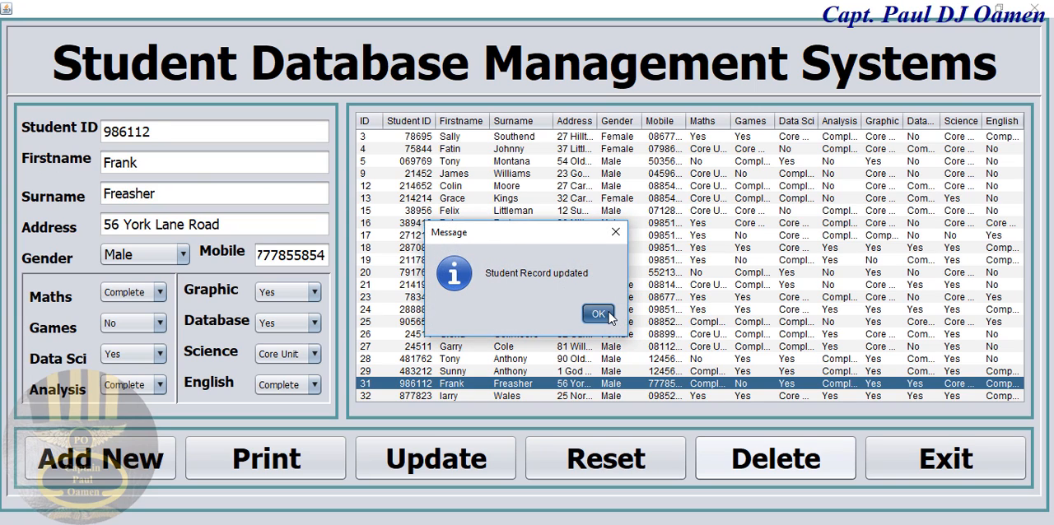
left_click(598, 313)
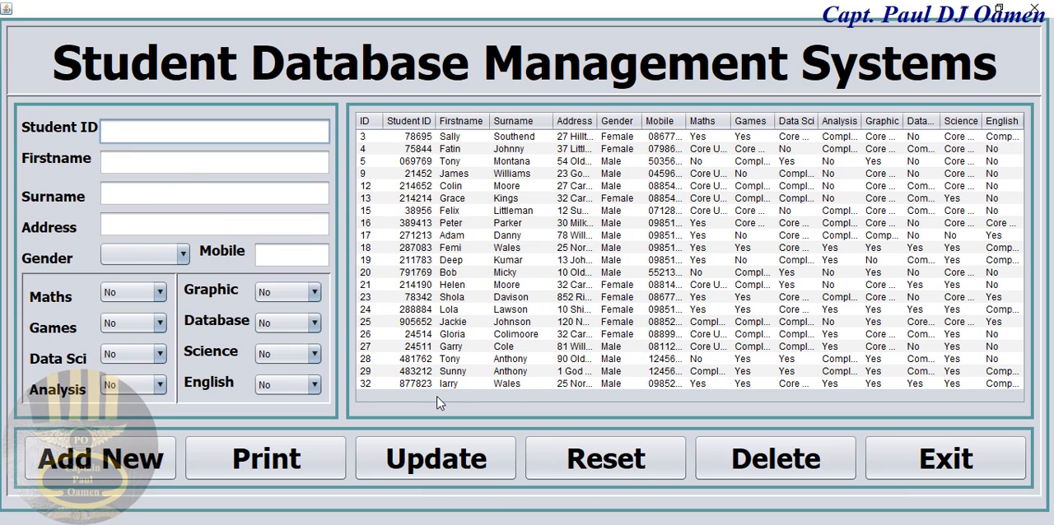
mouse_move(887, 432)
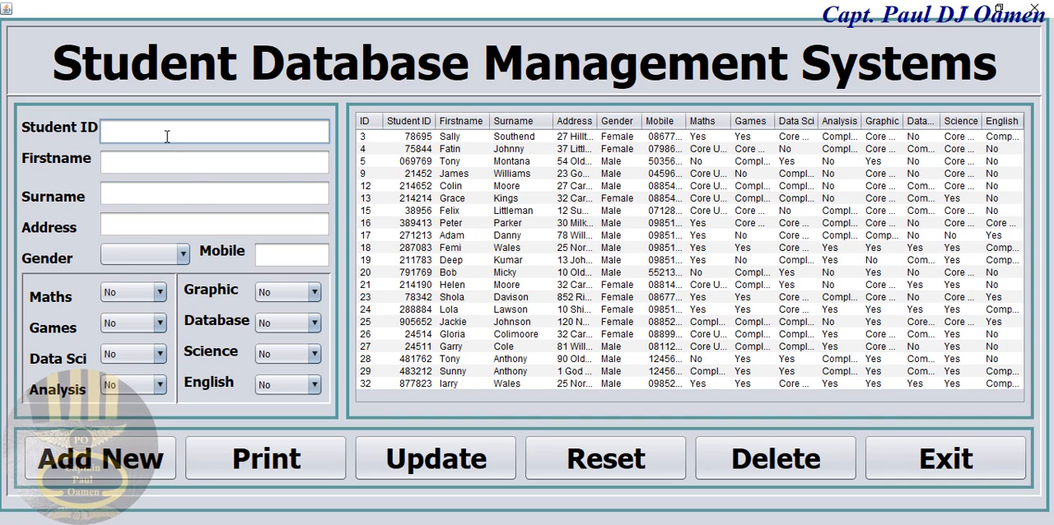
type("36576")
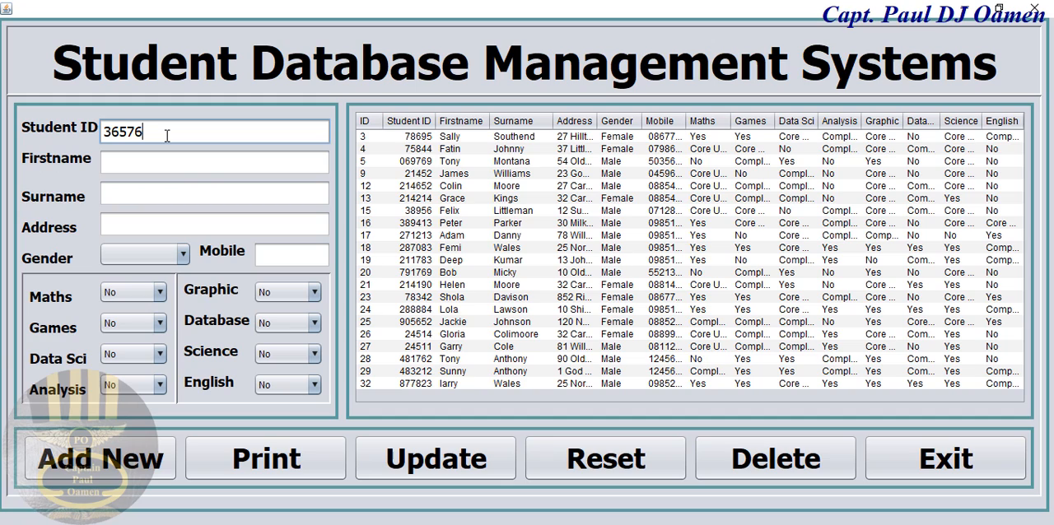
type("2")
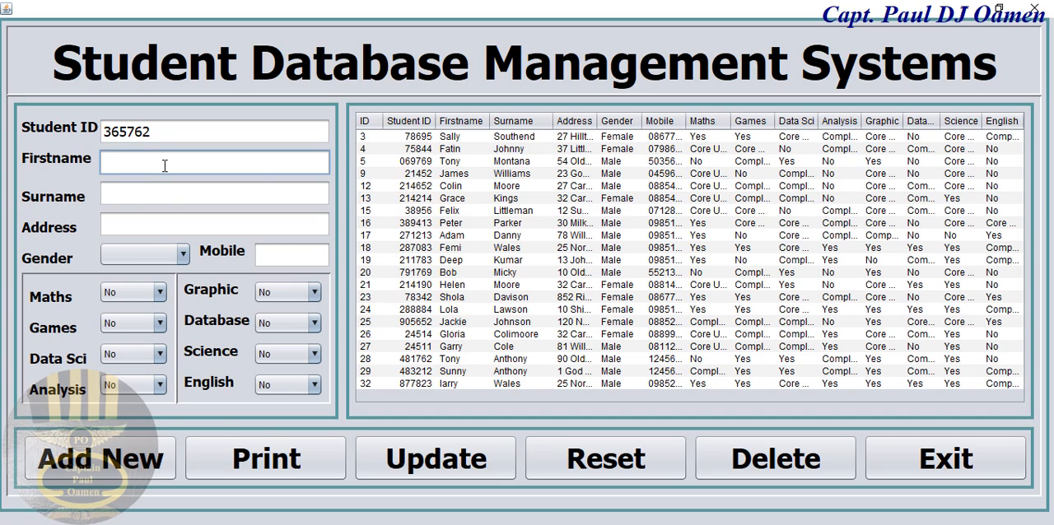
type("Paul")
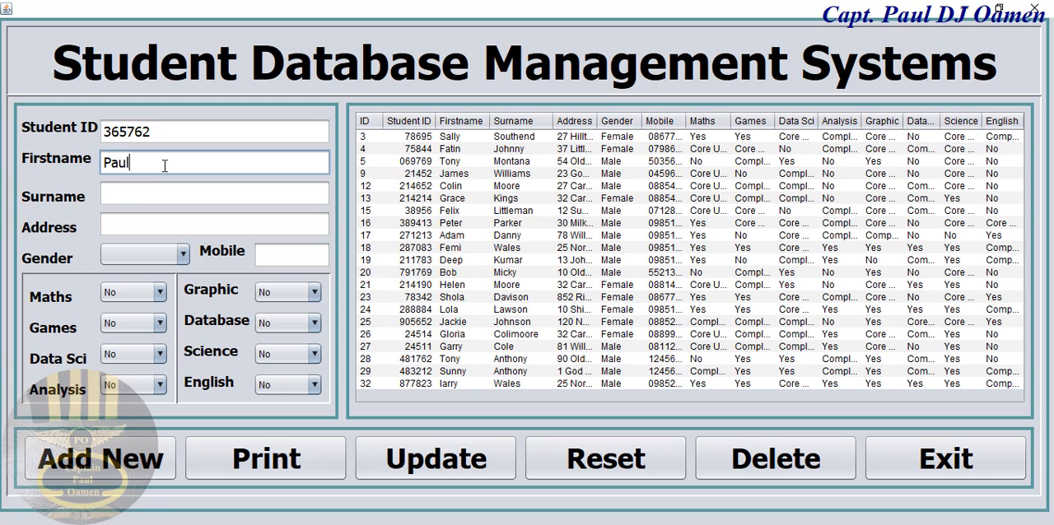
type("O")
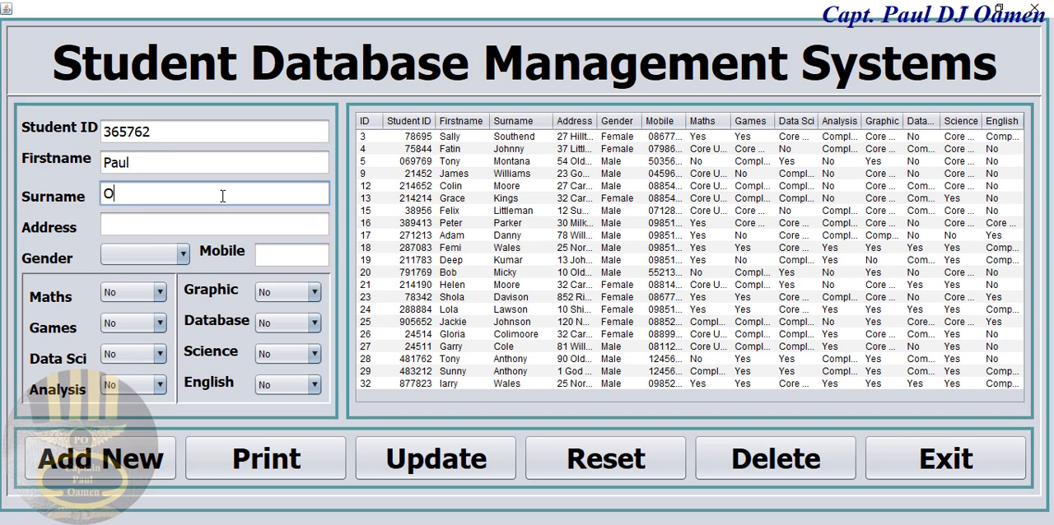
type("amen")
left_click(214, 225)
type("1")
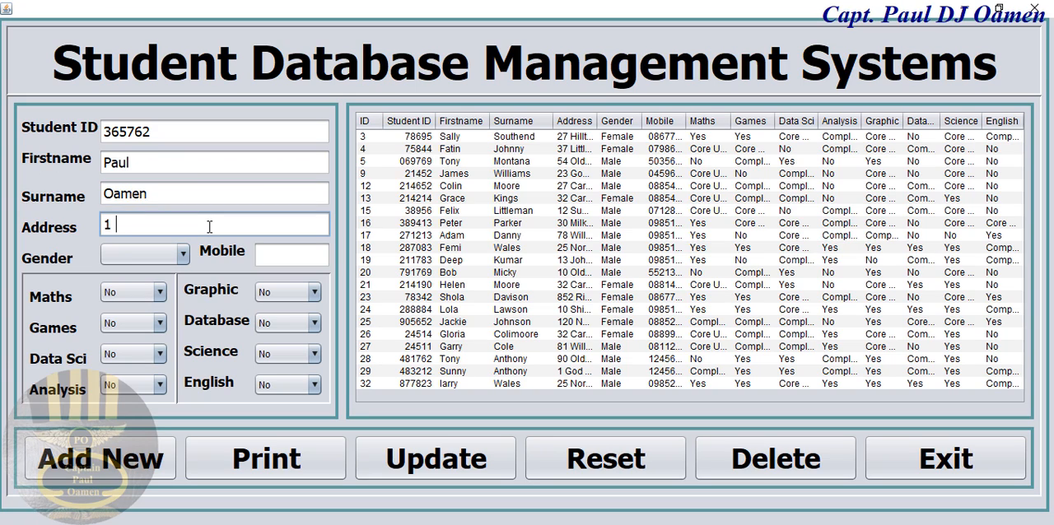
type("God To")
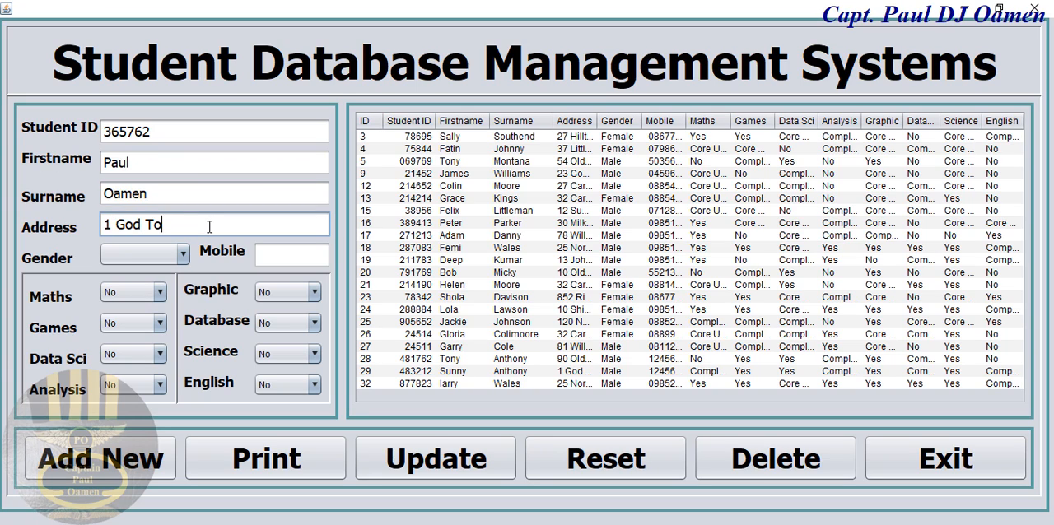
type("wn")
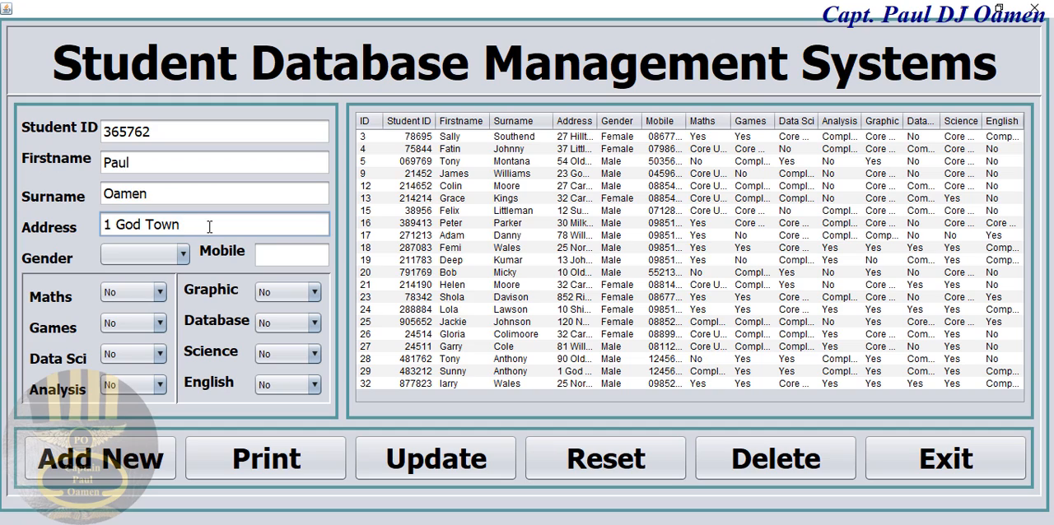
left_click(181, 254)
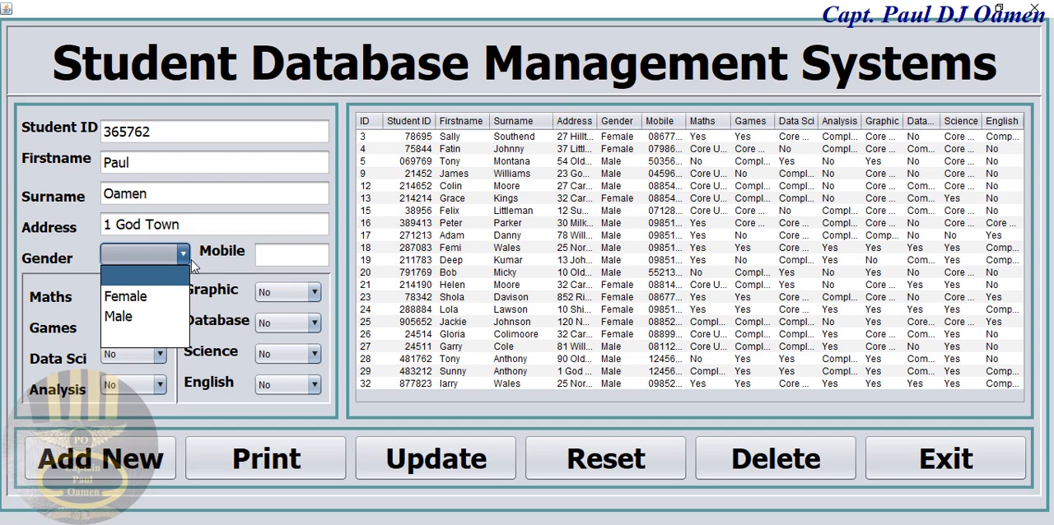
left_click(118, 317)
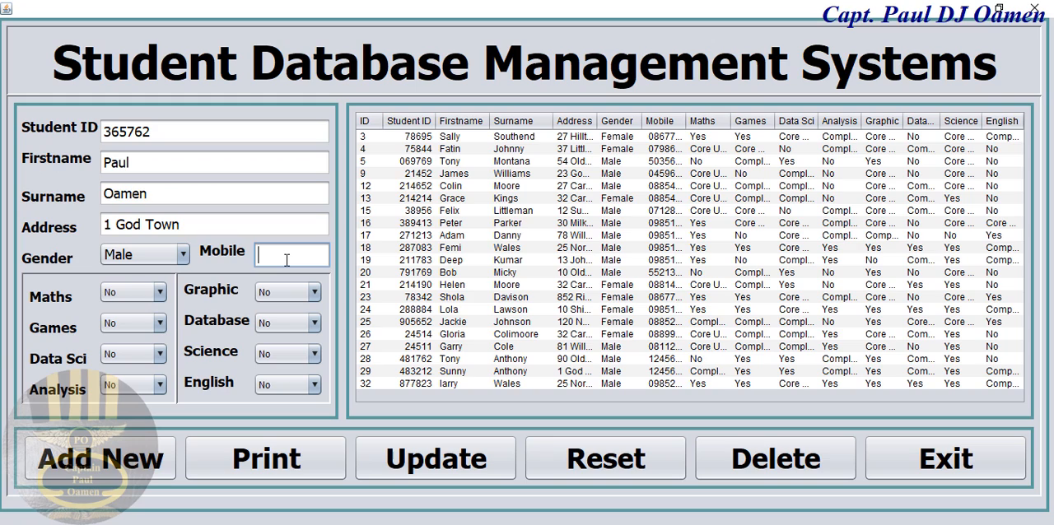
type("084655856")
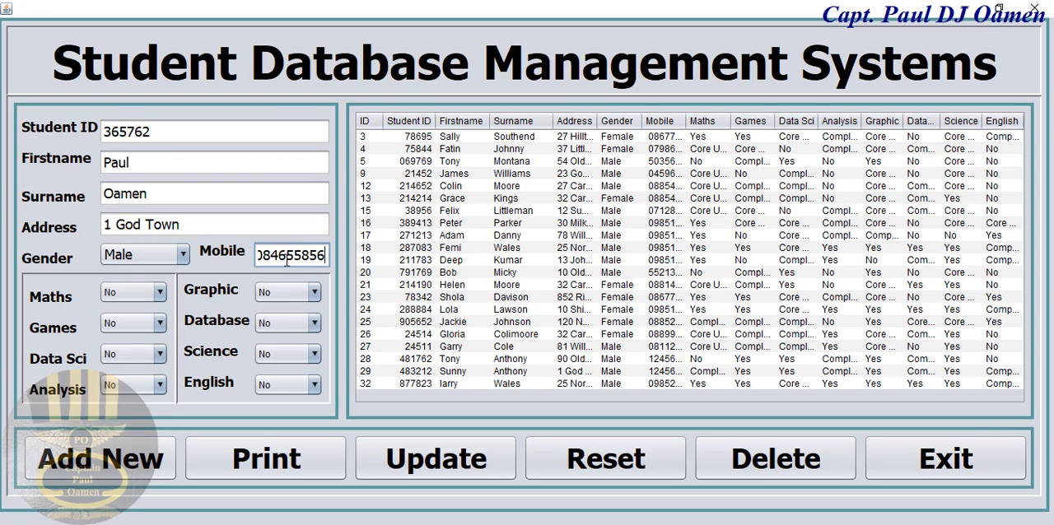
left_click(158, 291)
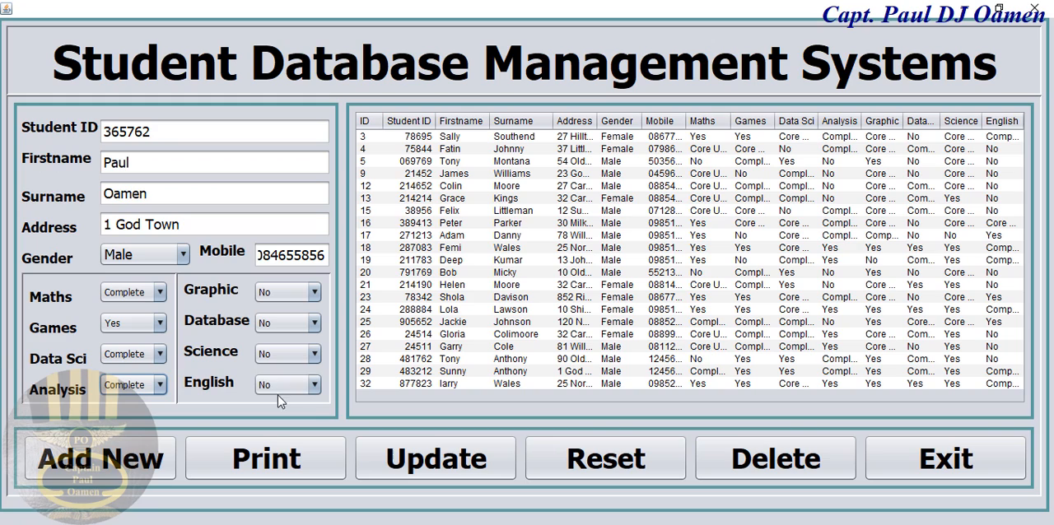
left_click(280, 386)
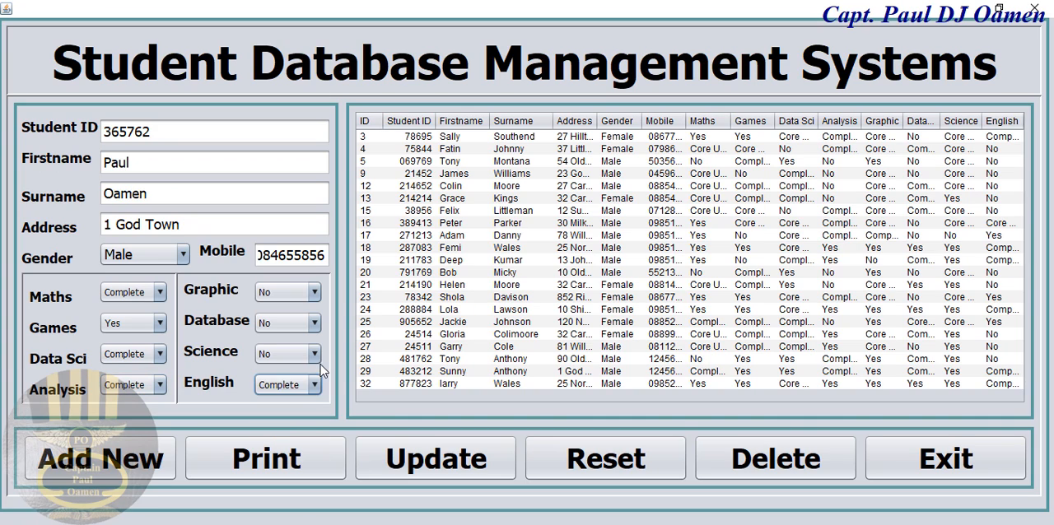
left_click(311, 323)
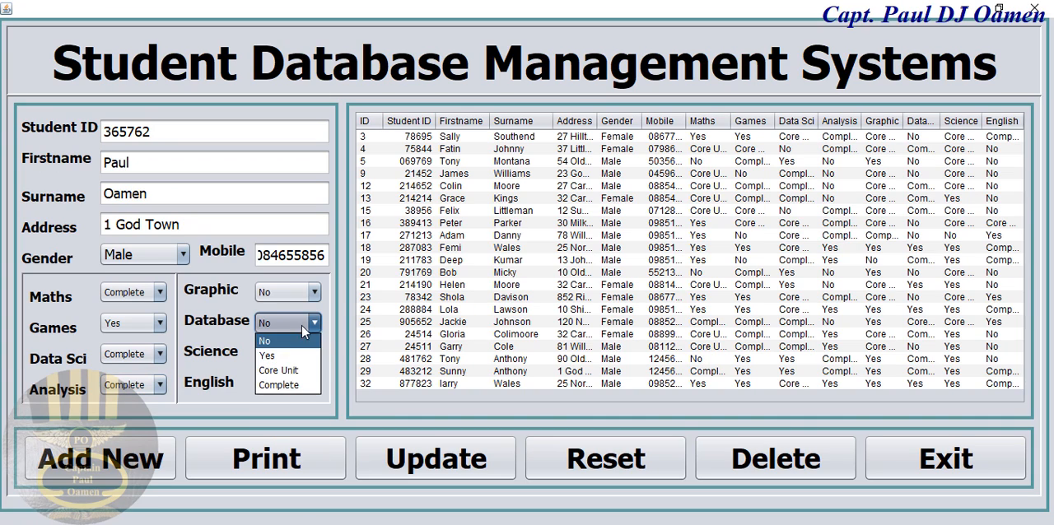
left_click(279, 371)
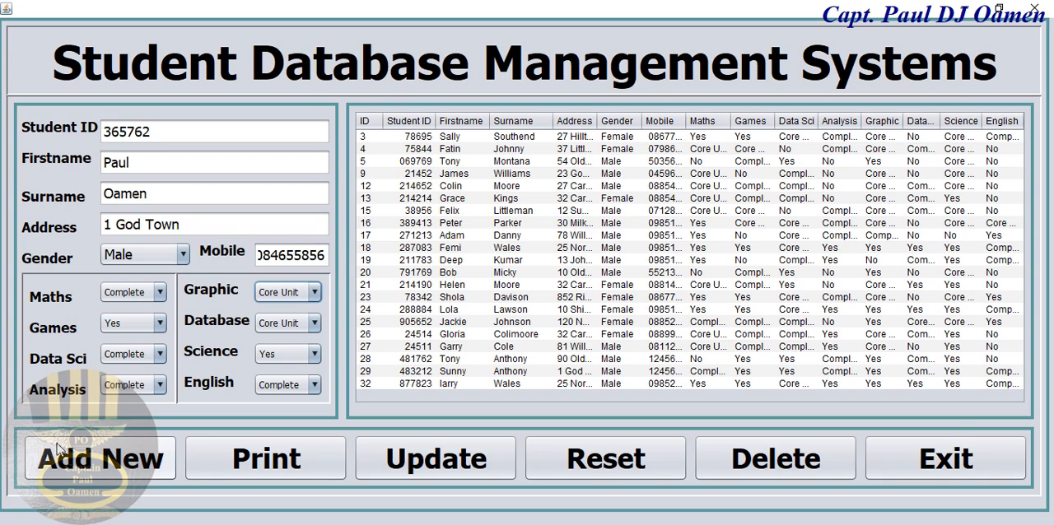
left_click(99, 458)
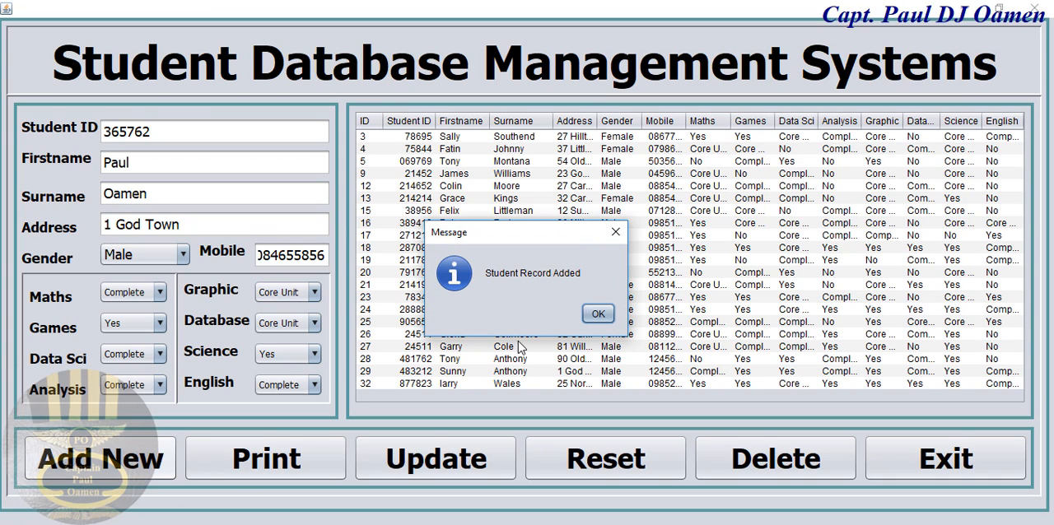
mouse_move(547, 283)
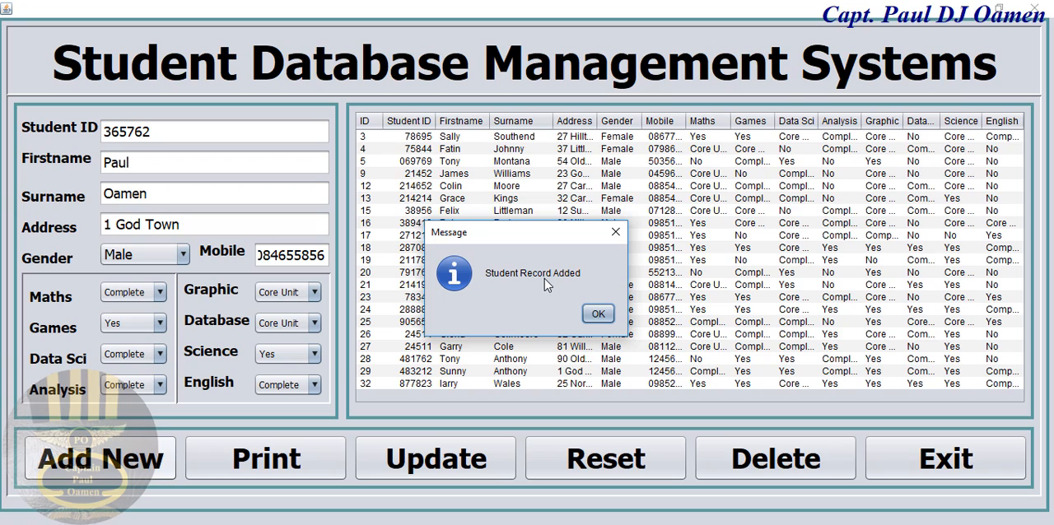
left_click(598, 313)
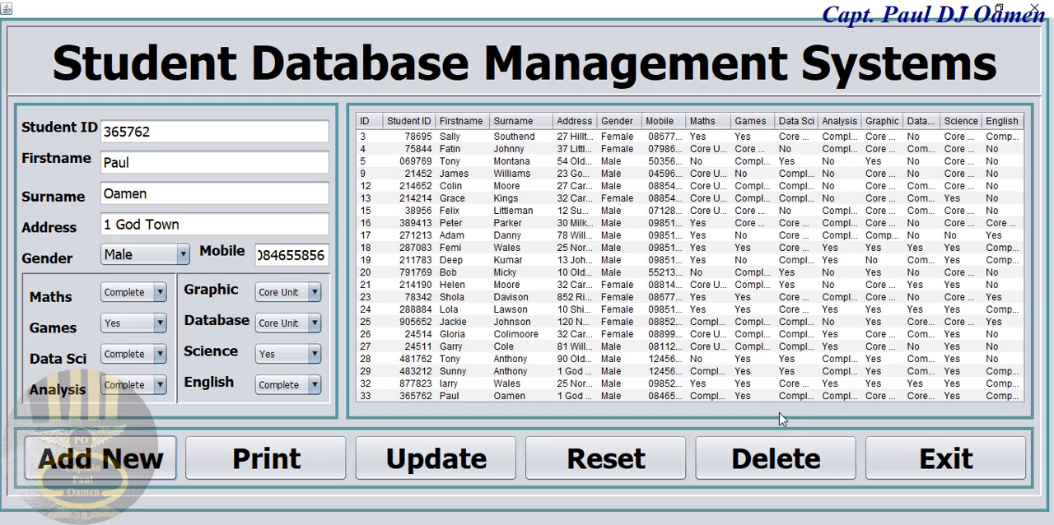
mouse_move(824, 422)
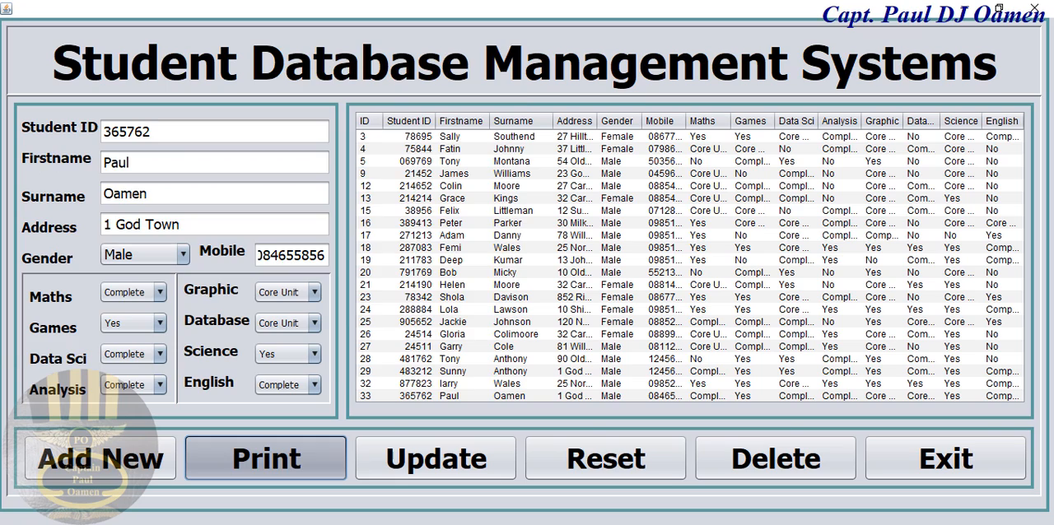
Print the student table in landscape orientation to the Adobe PDF printer
left_click(264, 458)
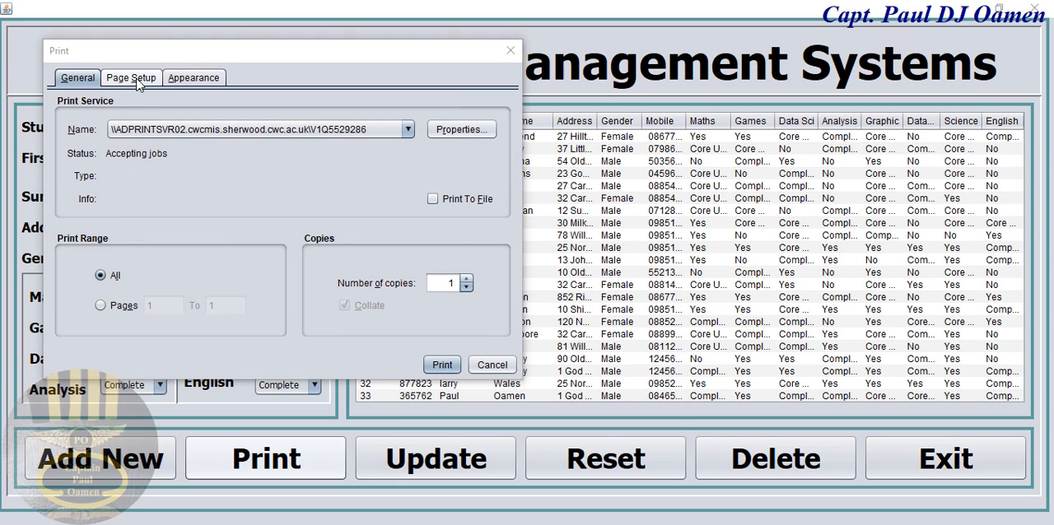
left_click(132, 77)
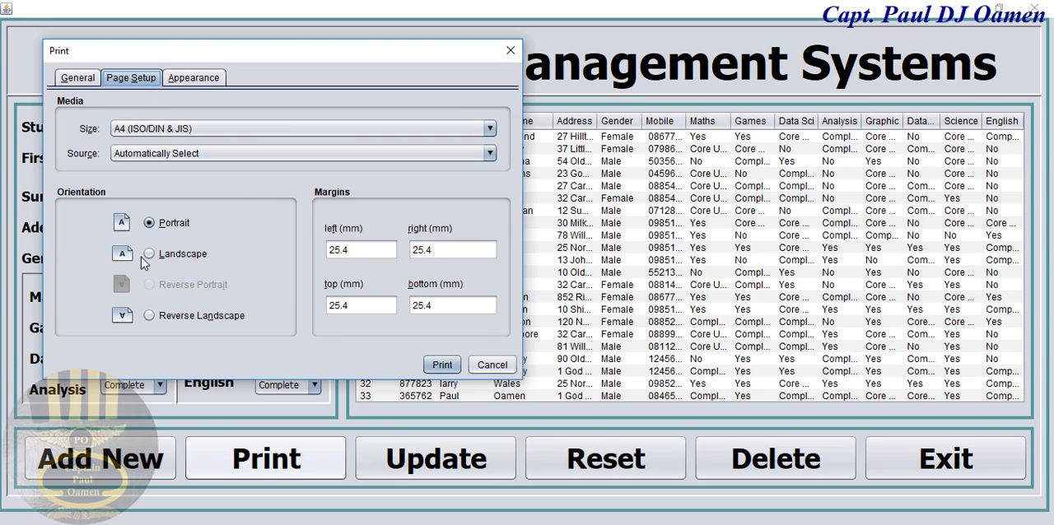
left_click(148, 254)
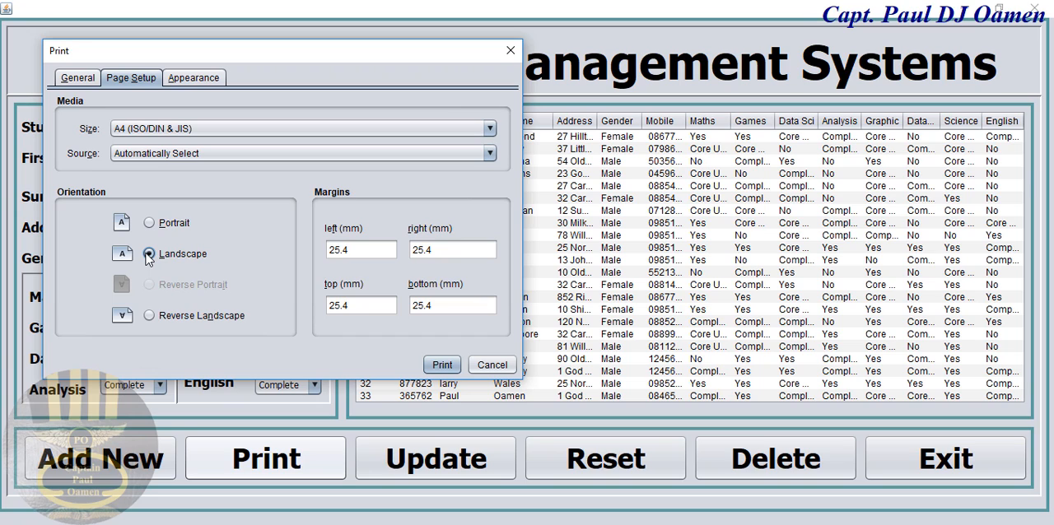
left_click(75, 77)
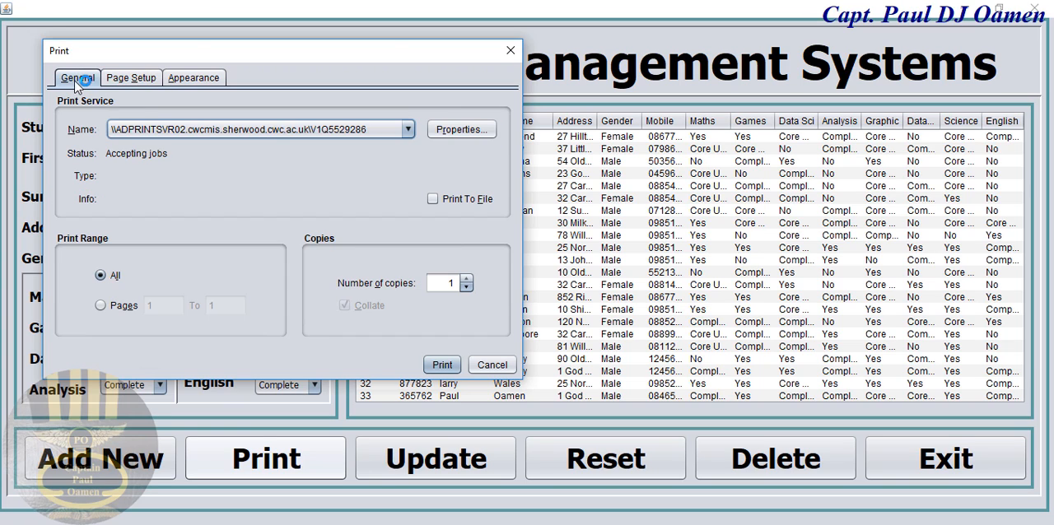
left_click(406, 129)
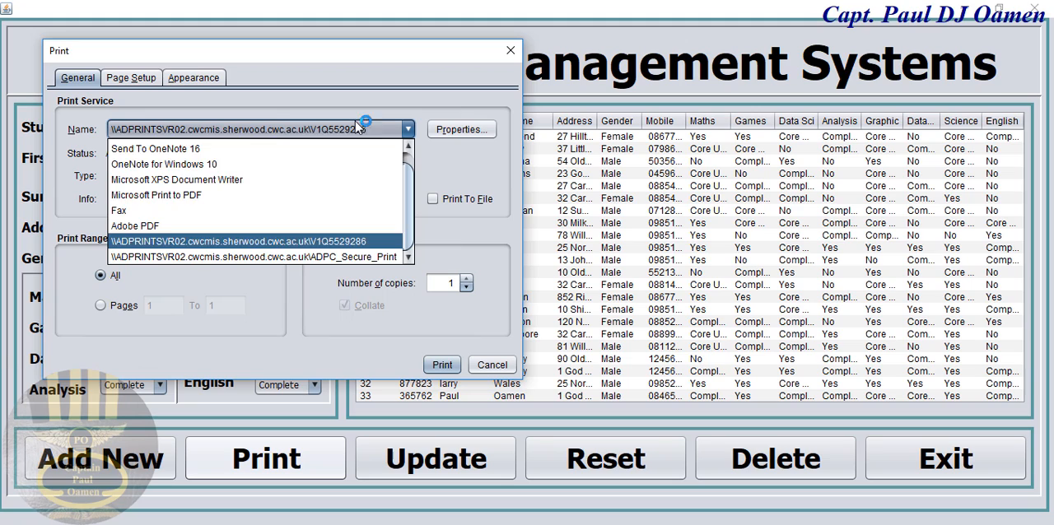
mouse_move(135, 226)
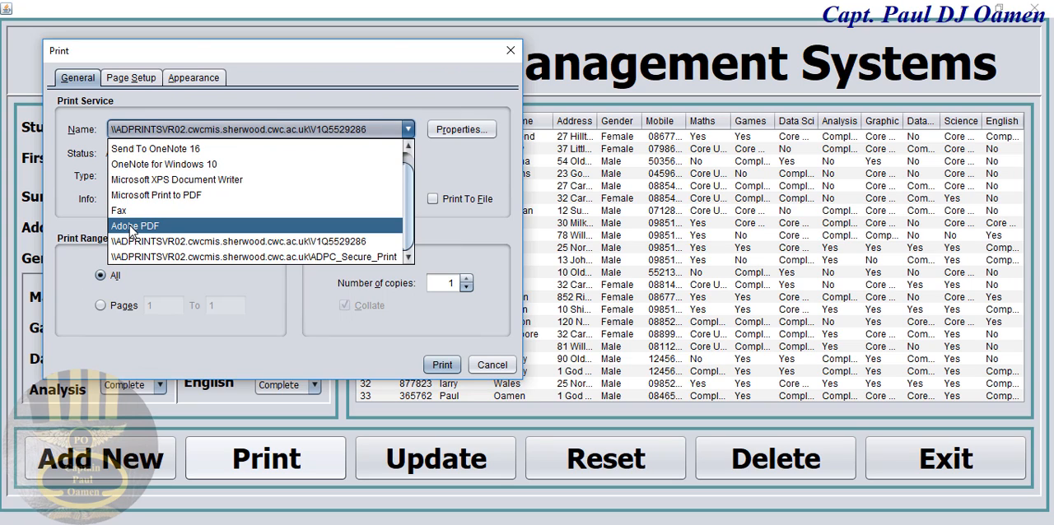
left_click(135, 226)
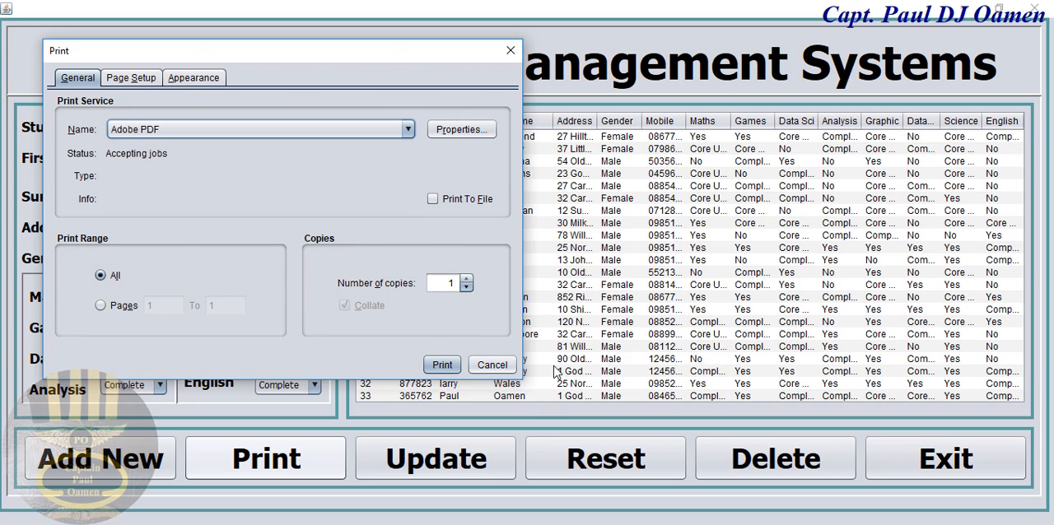
left_click(491, 366)
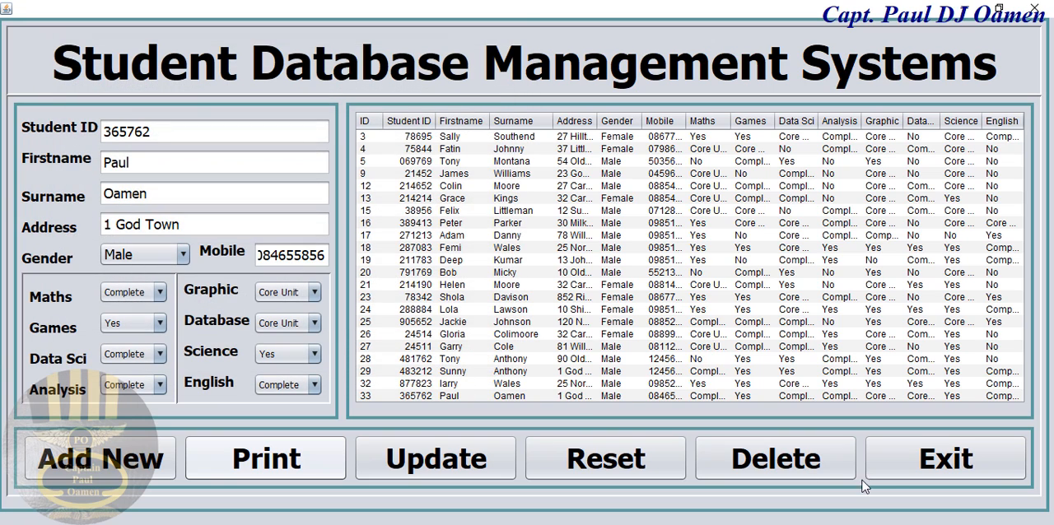
left_click(264, 458)
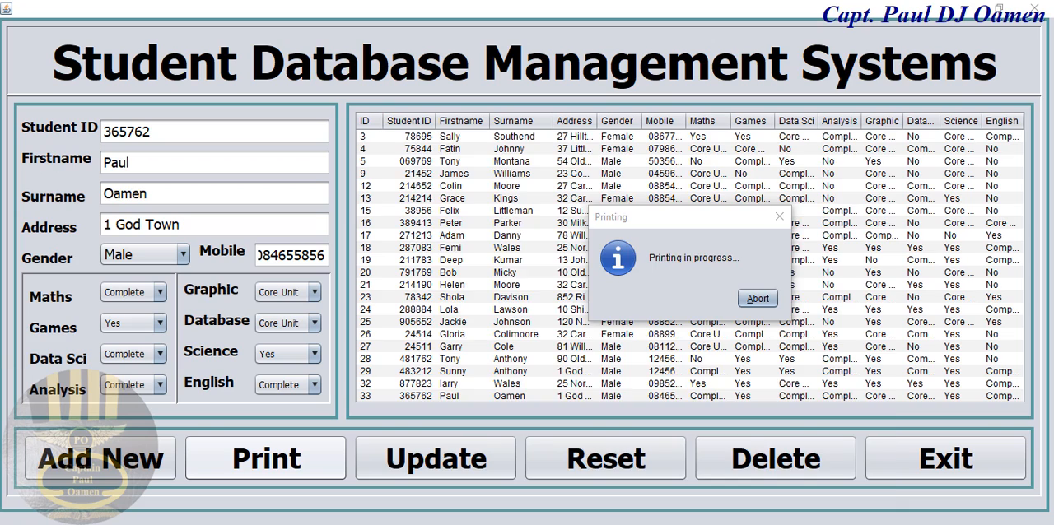
Save the print output to the Desktop as PaulData.pdf
left_click(756, 298)
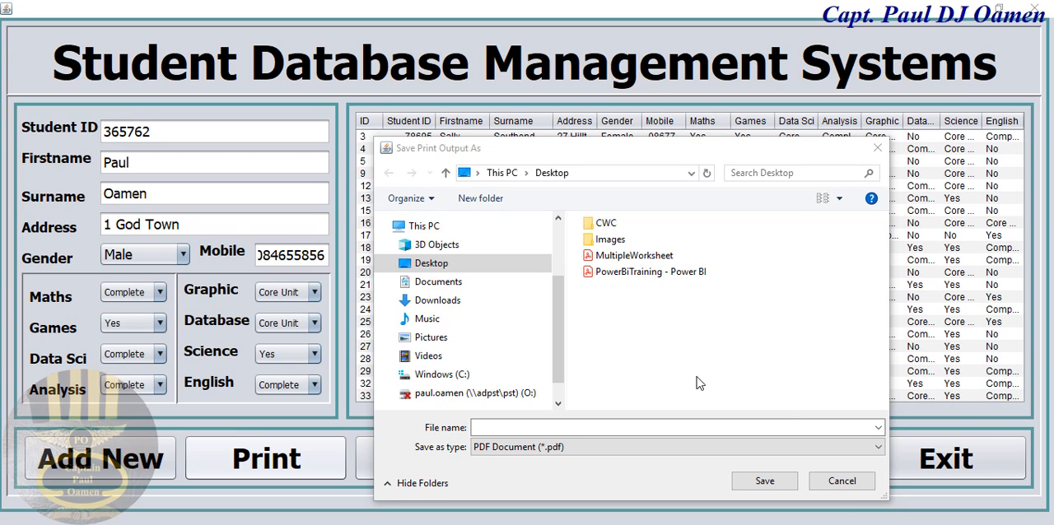
left_click(675, 426)
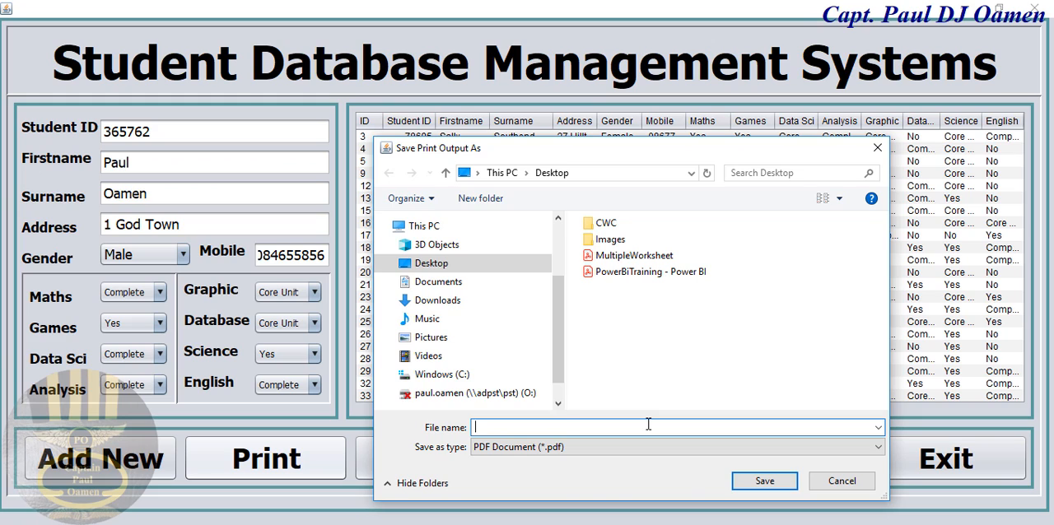
type("PaulD")
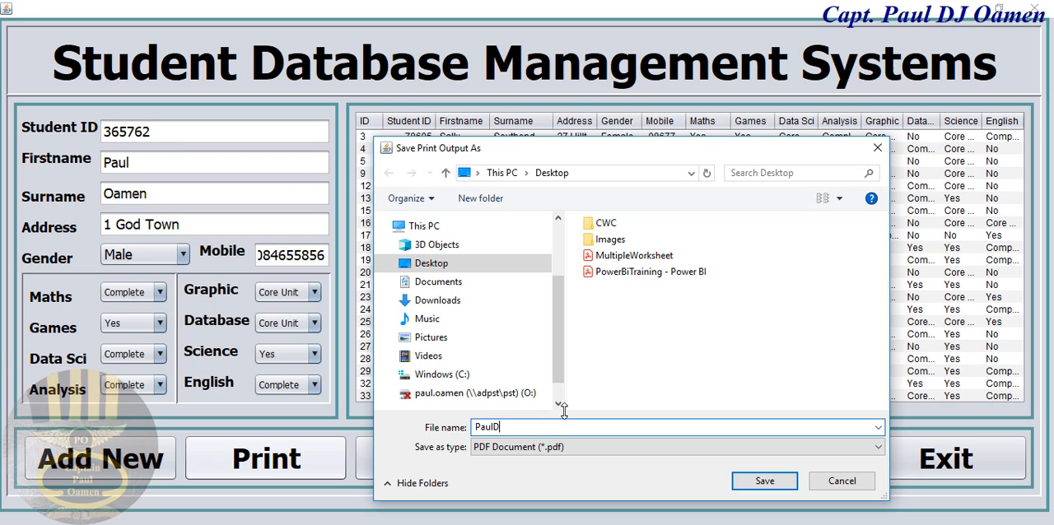
type("ata")
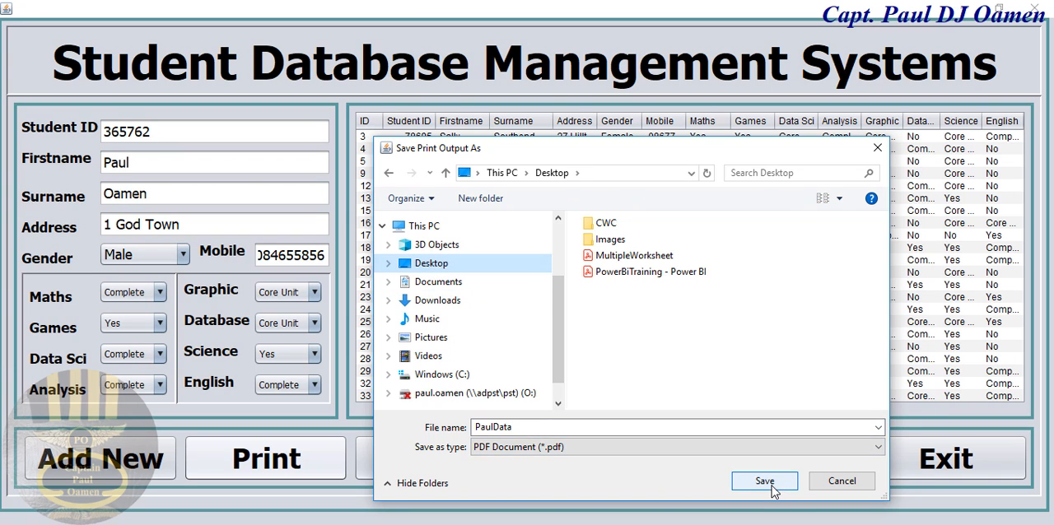
left_click(764, 481)
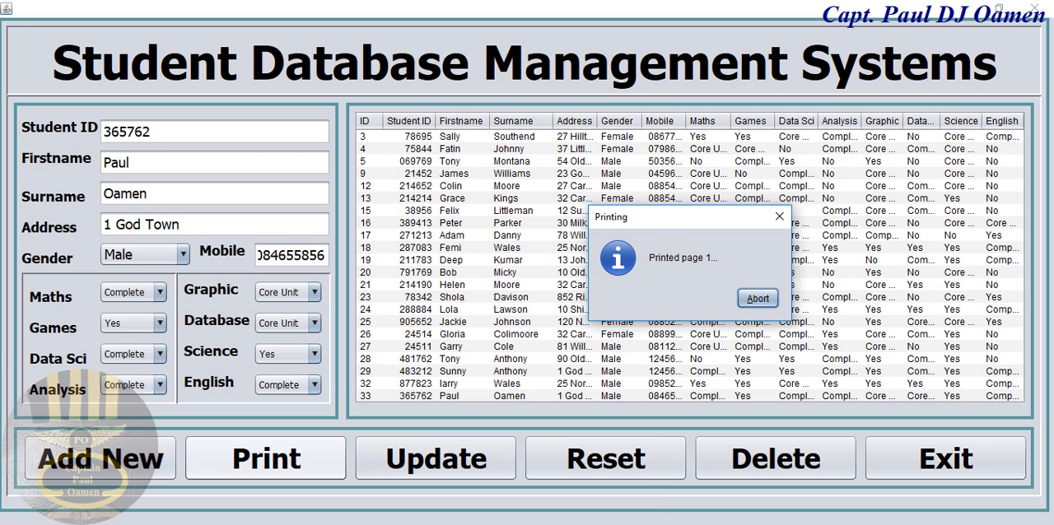
Open PaulData.pdf from the Desktop in Adobe Acrobat
left_click(757, 299)
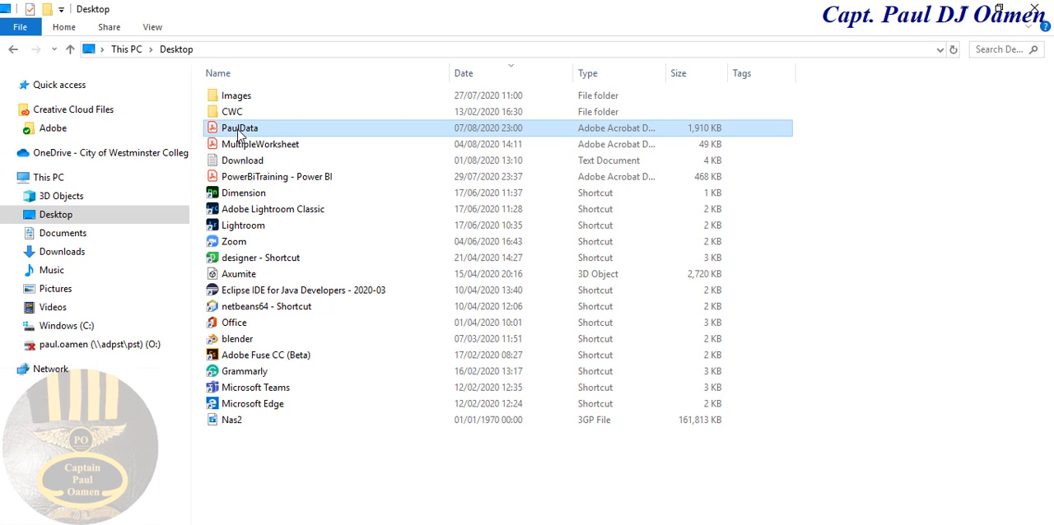
double_click(239, 129)
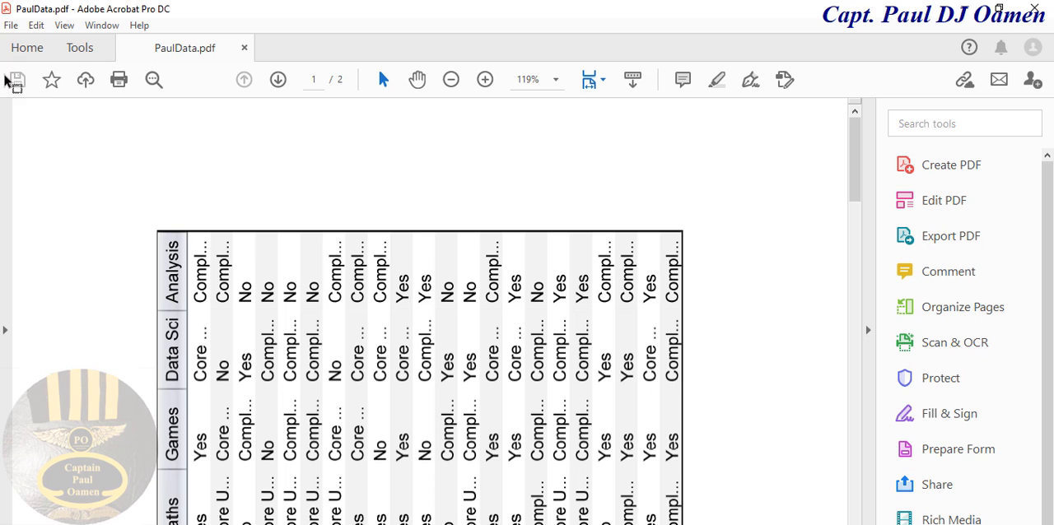
left_click(65, 25)
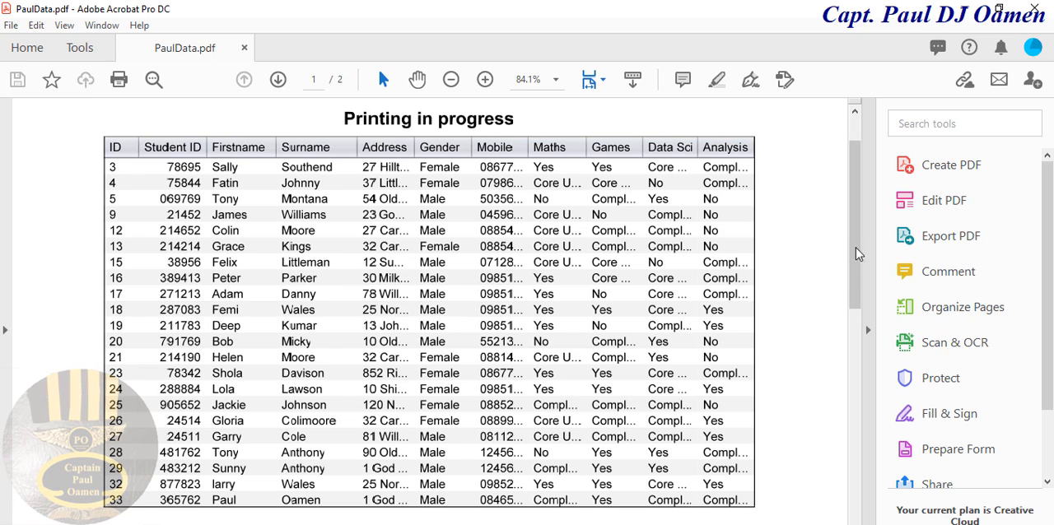
scroll("down", 3)
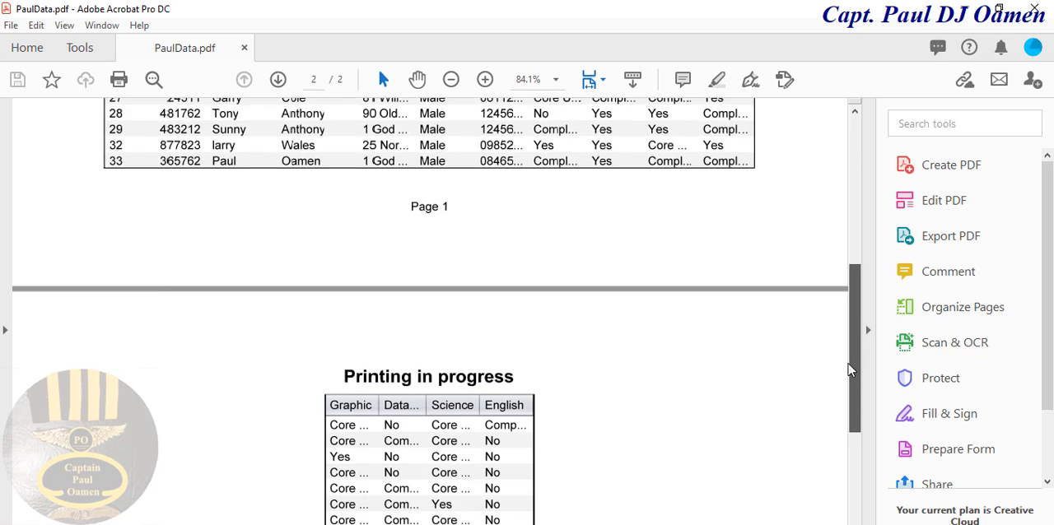
scroll("down", 3)
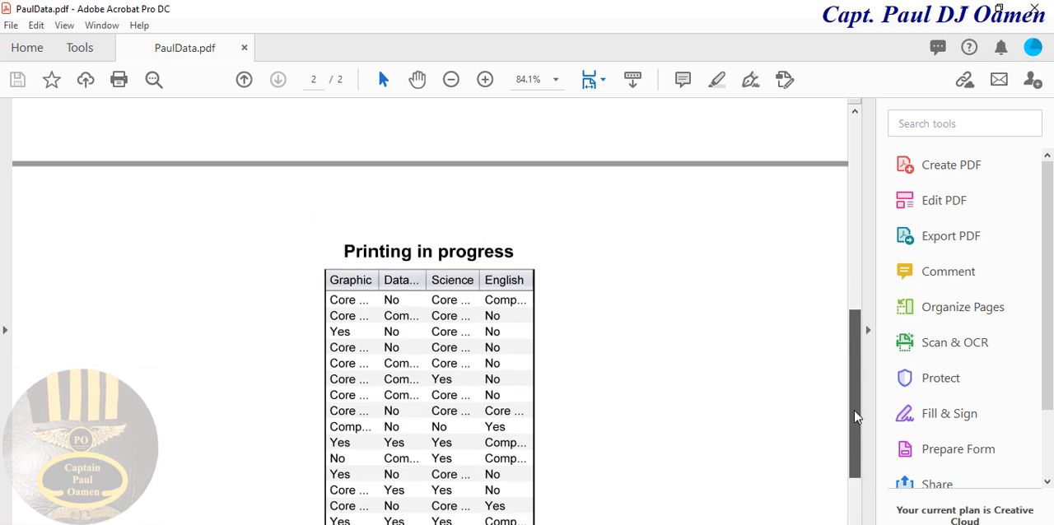
scroll("up", 3)
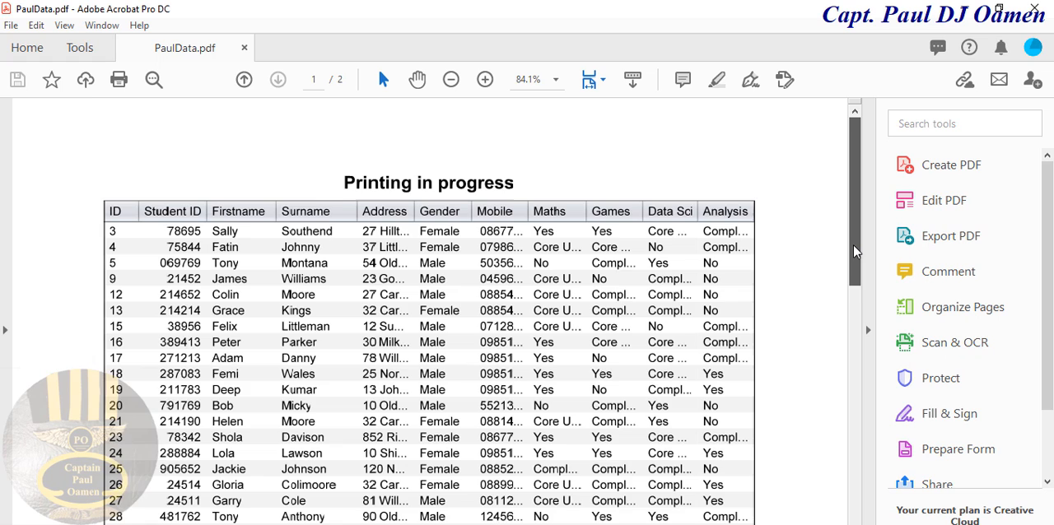
scroll("down", 3)
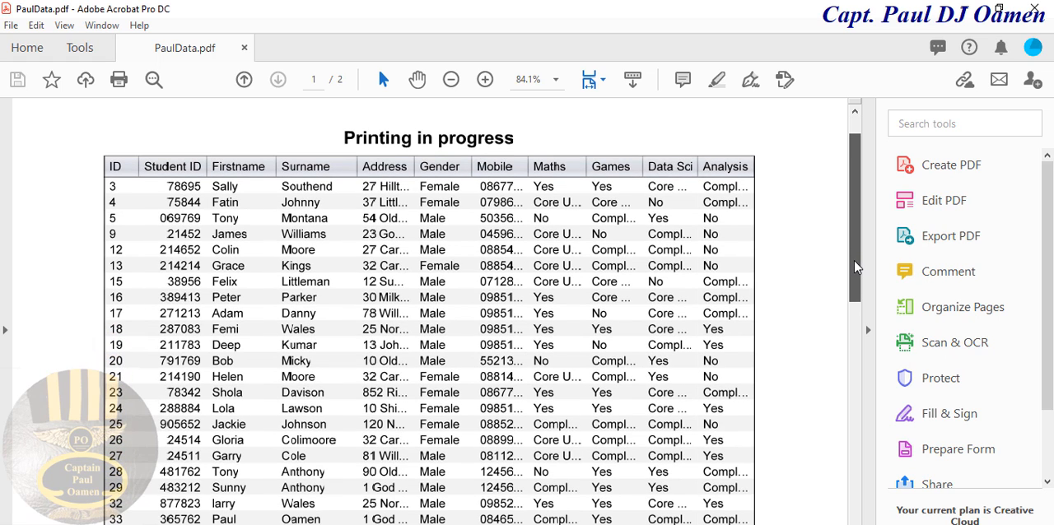